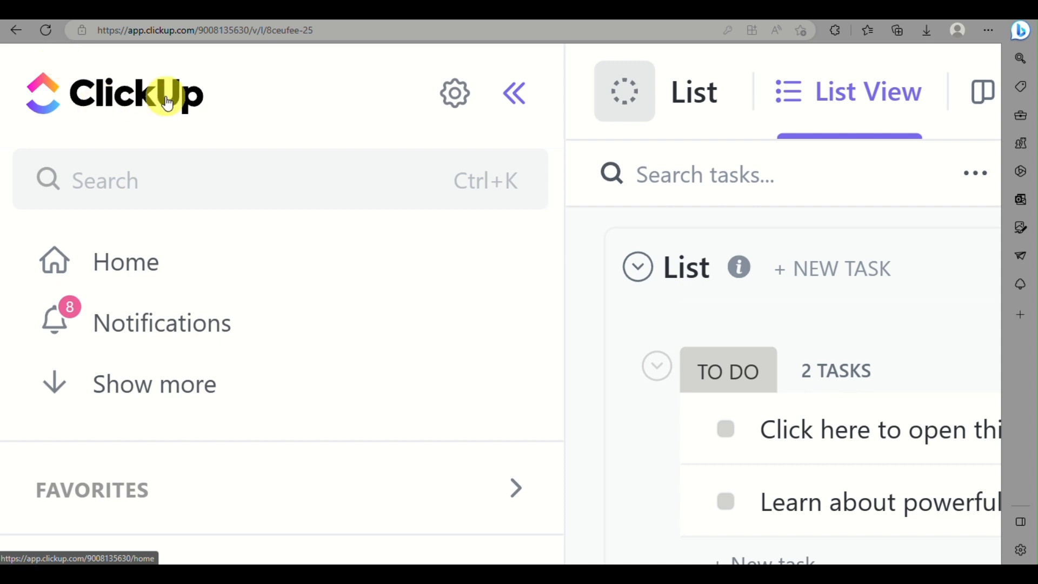
Bring up the New Column panel listing field types like Dropdown, Text, Date and Number
click(513, 93)
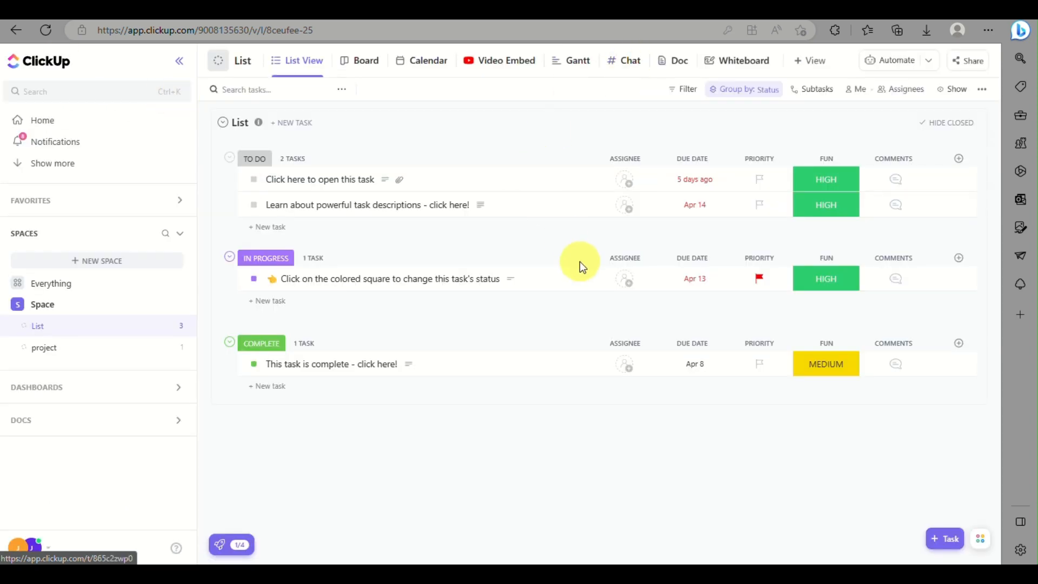
mouse_move(713, 389)
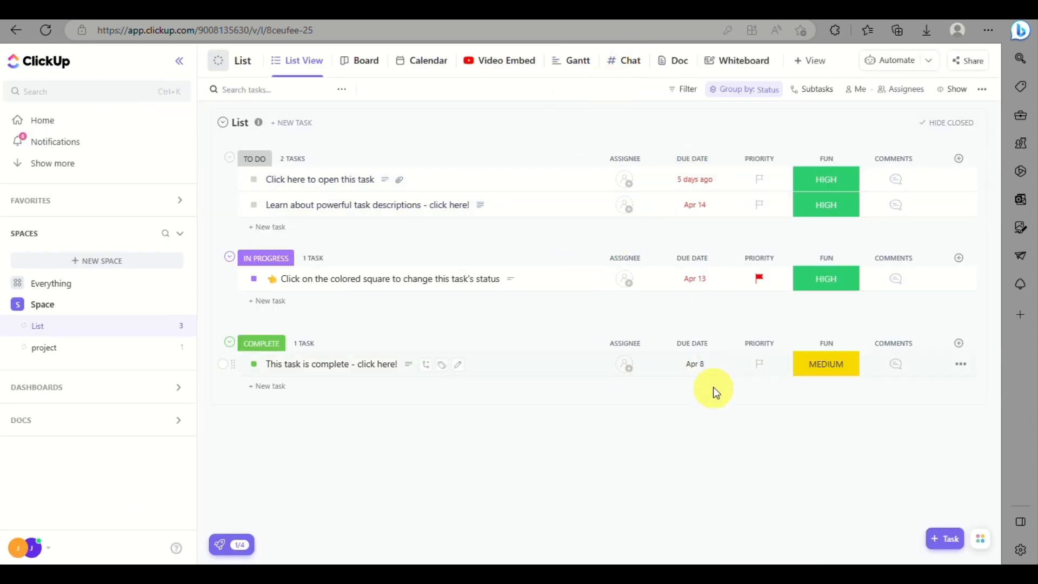
mouse_move(901, 250)
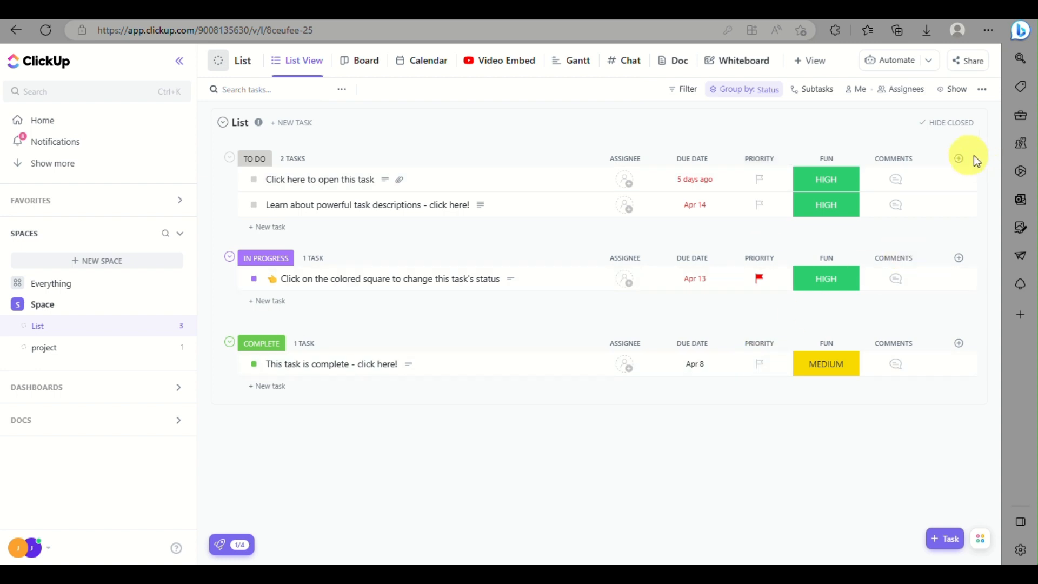
mouse_move(958, 159)
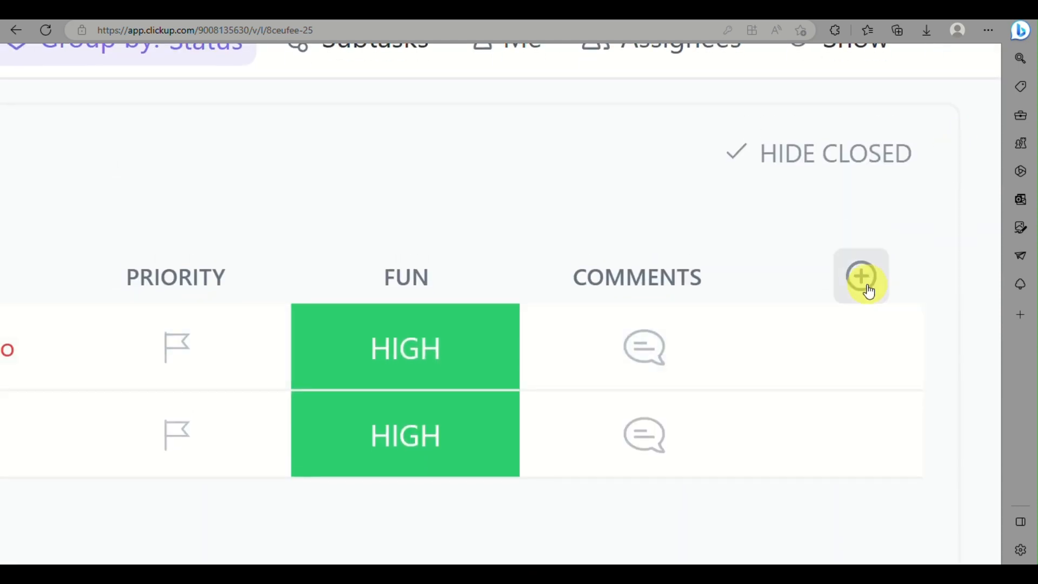
scroll(down, 3)
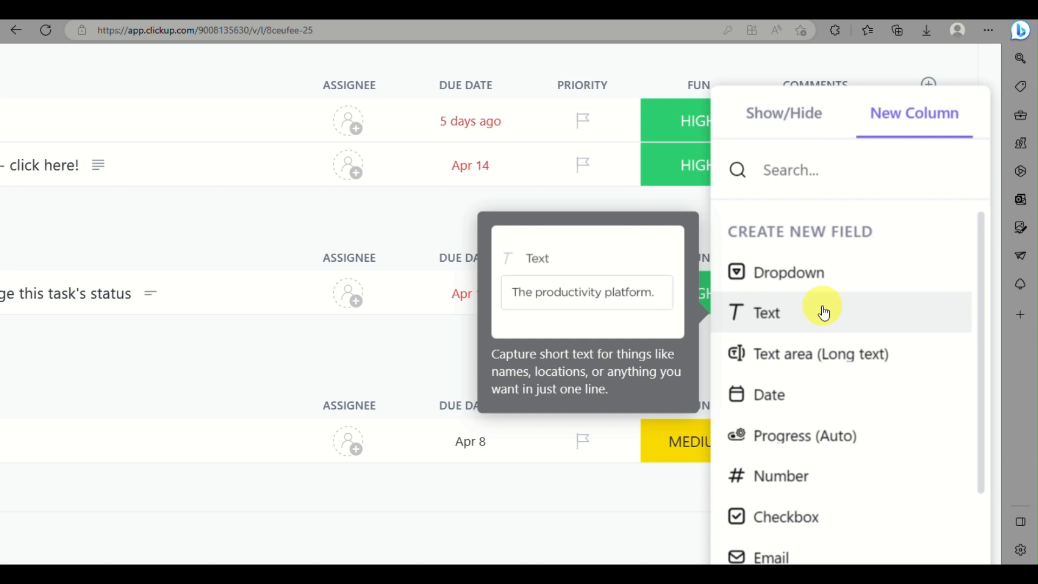
mouse_move(814, 436)
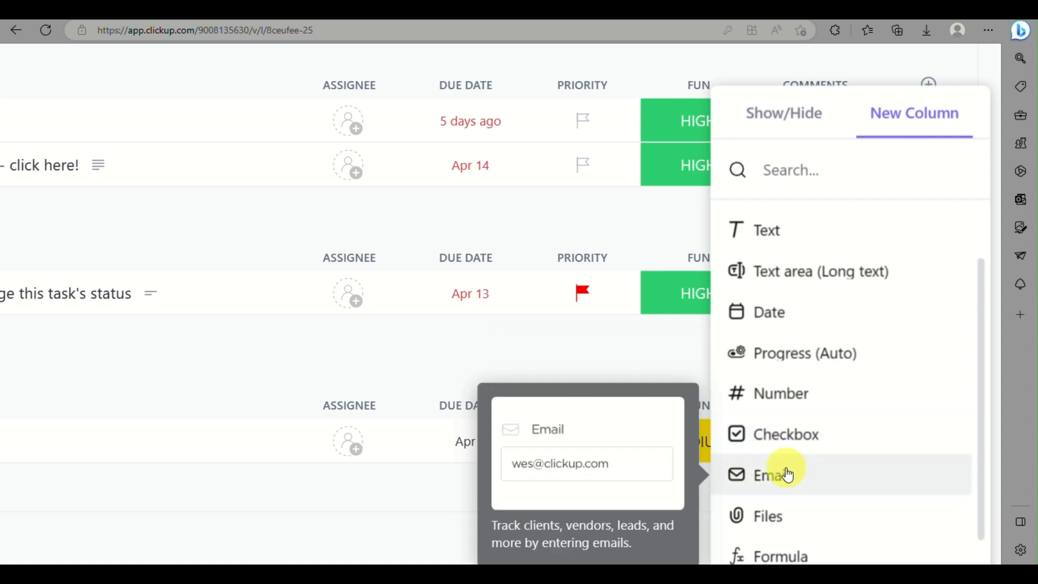
Add an Email-type custom field named 'email' as a column under every status group
click(770, 475)
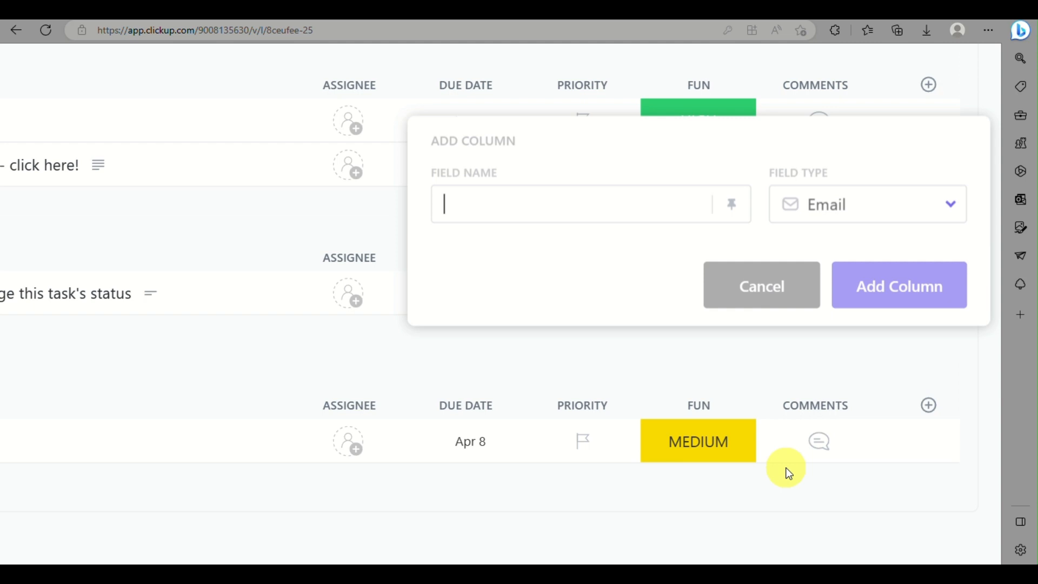
text(email)
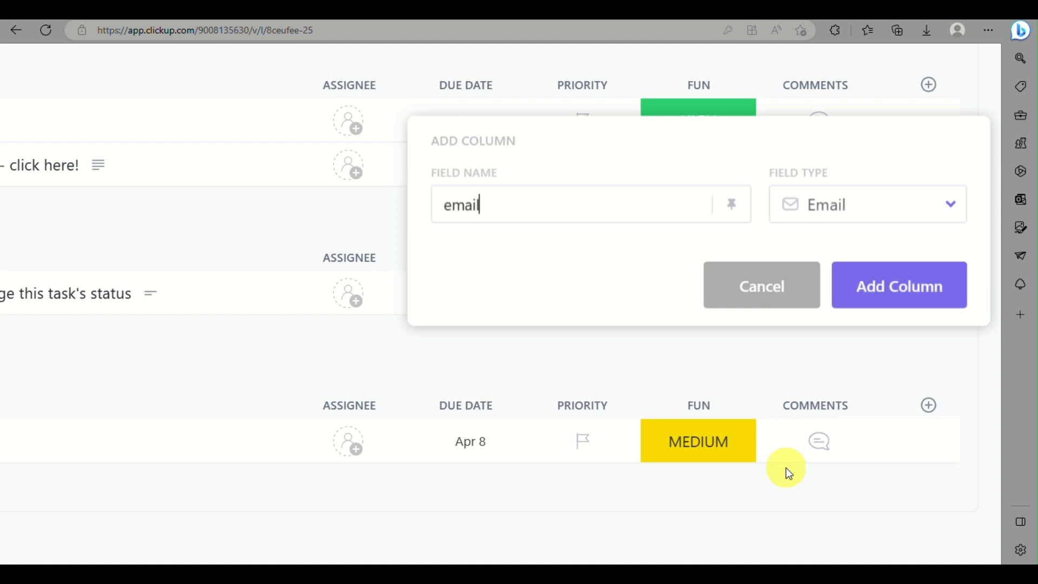
click(899, 284)
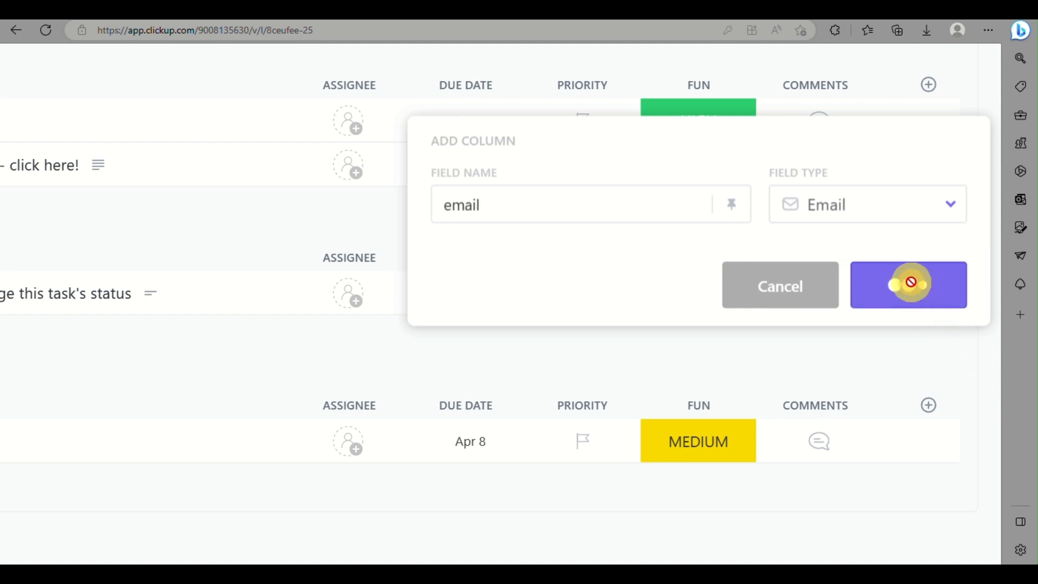
click(907, 284)
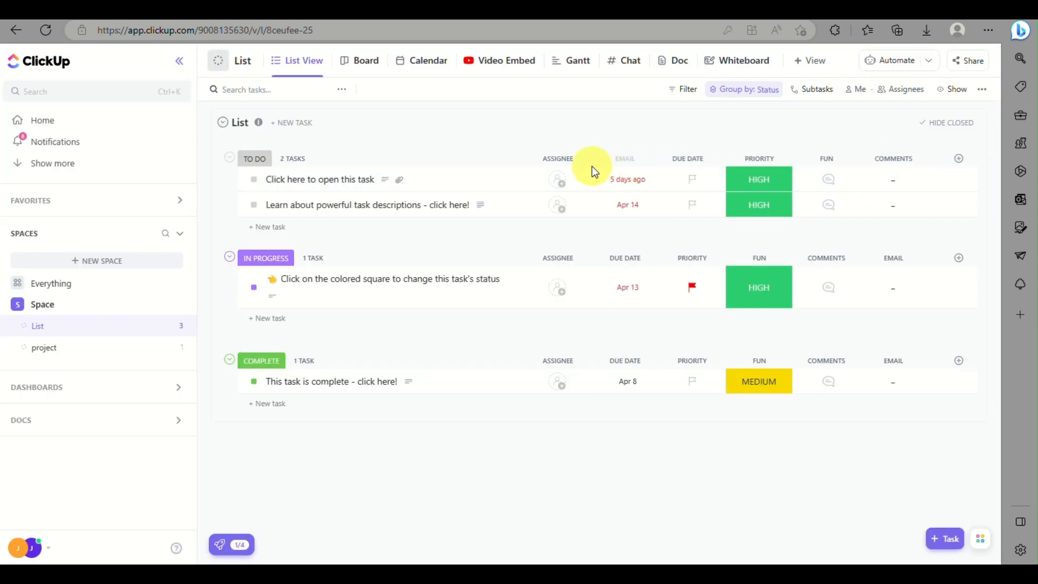
mouse_move(536, 159)
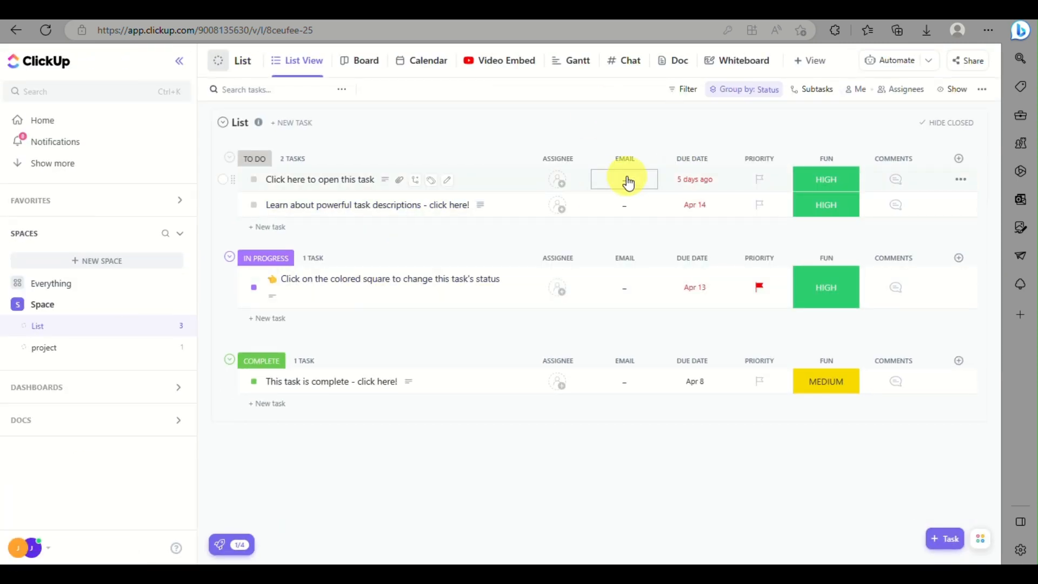
Begin editing the empty email cell of the first To Do task
click(624, 179)
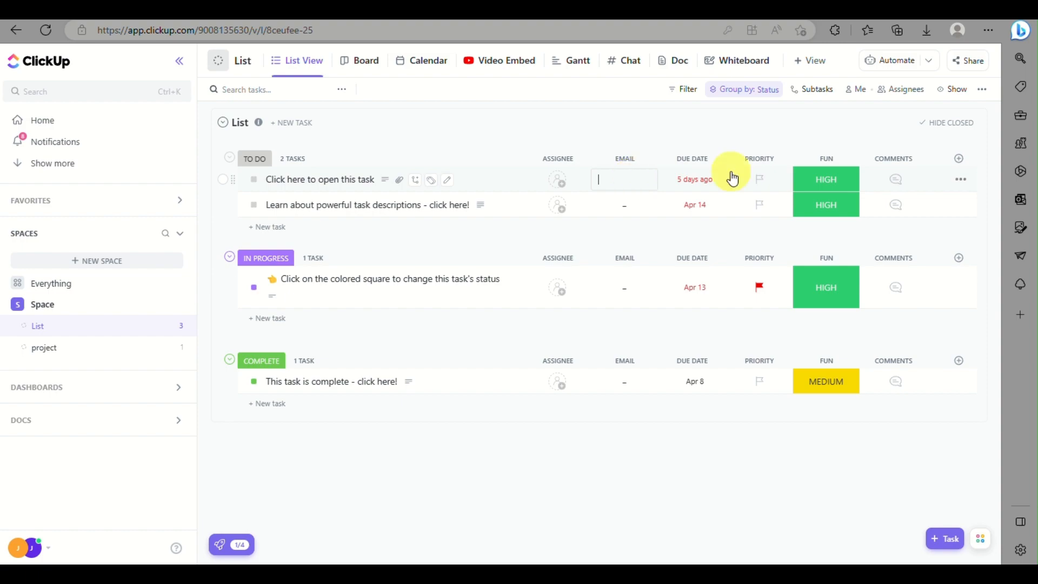